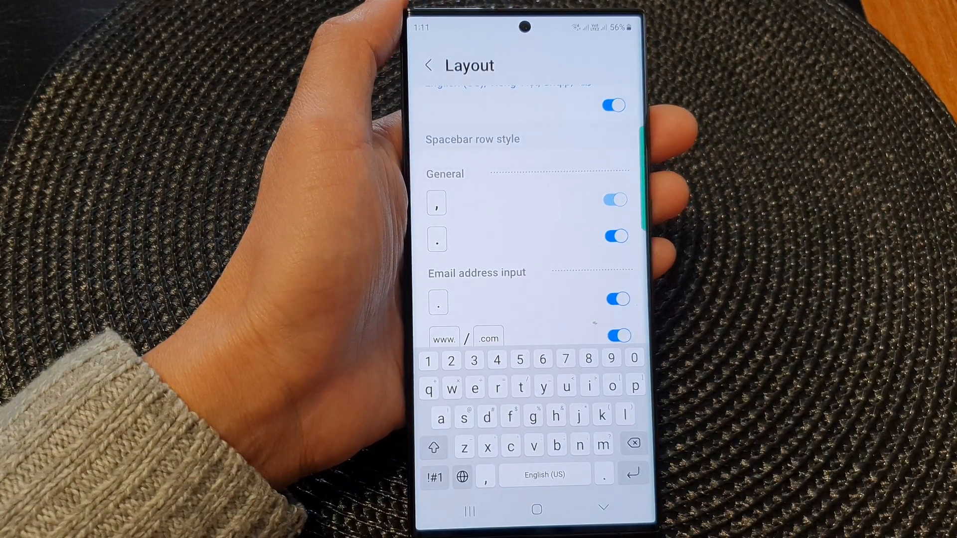
Step: Leave the Samsung Keyboard layout settings and go back to the home screen
left_click(536, 508)
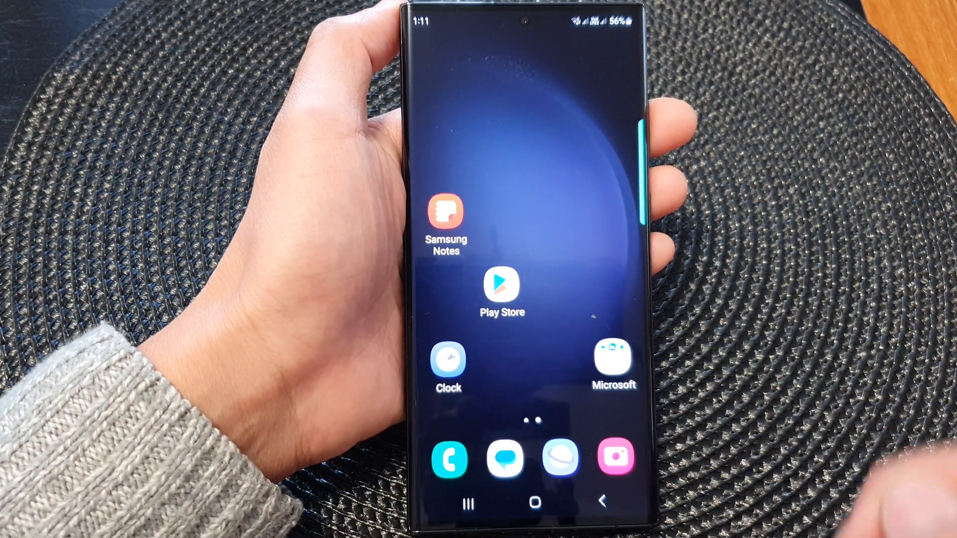
Step: Reopen Settings from the notification shade's gear and scroll down to General management
left_click_drag(524, 25, 525, 245)
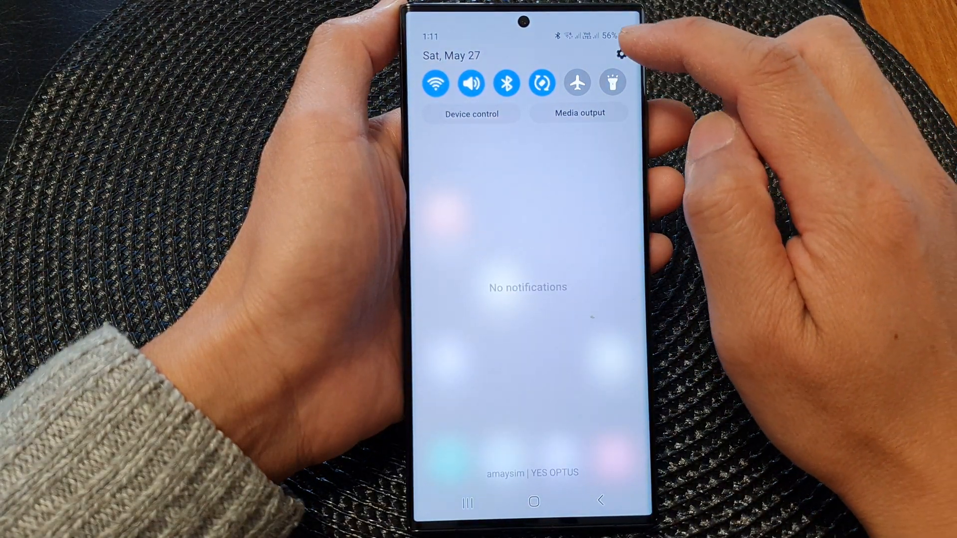
left_click(620, 55)
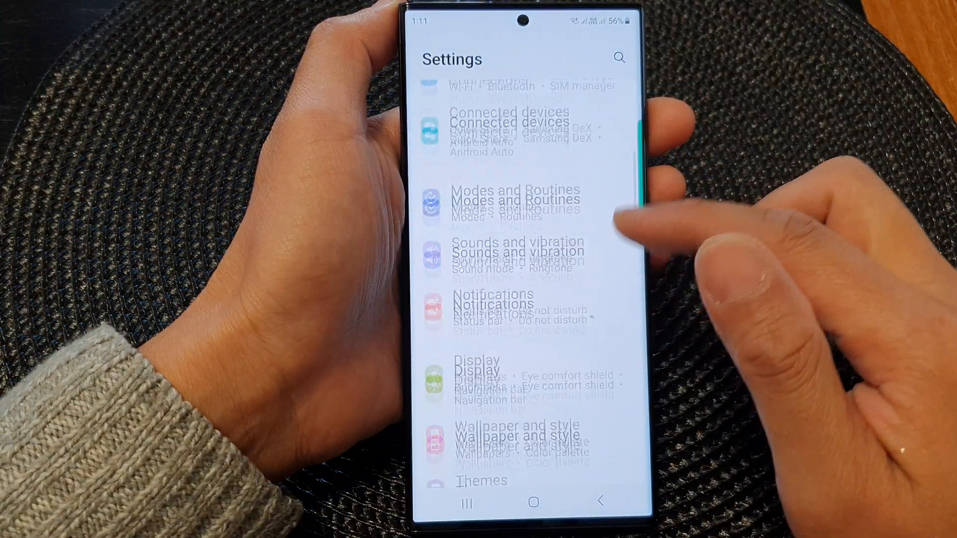
scroll("down", 3)
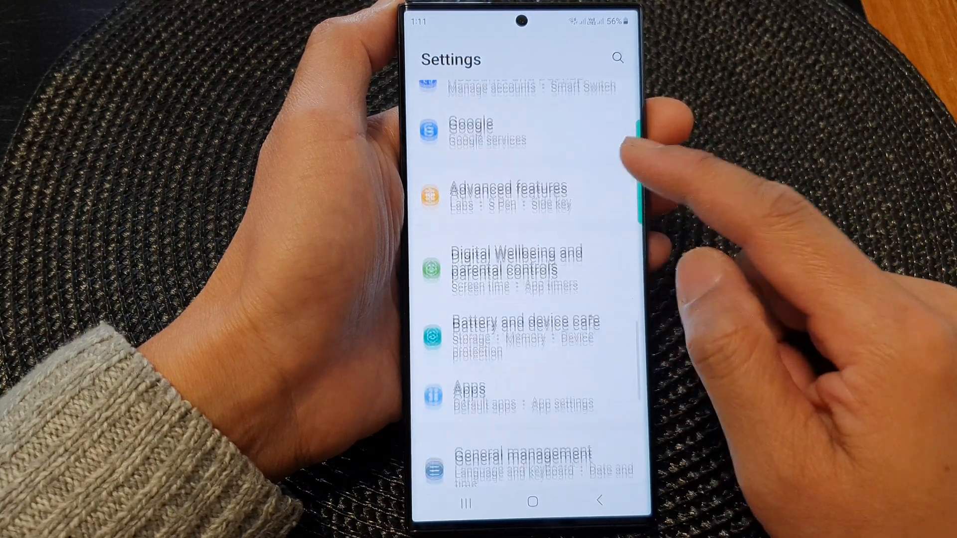
scroll("down", 3)
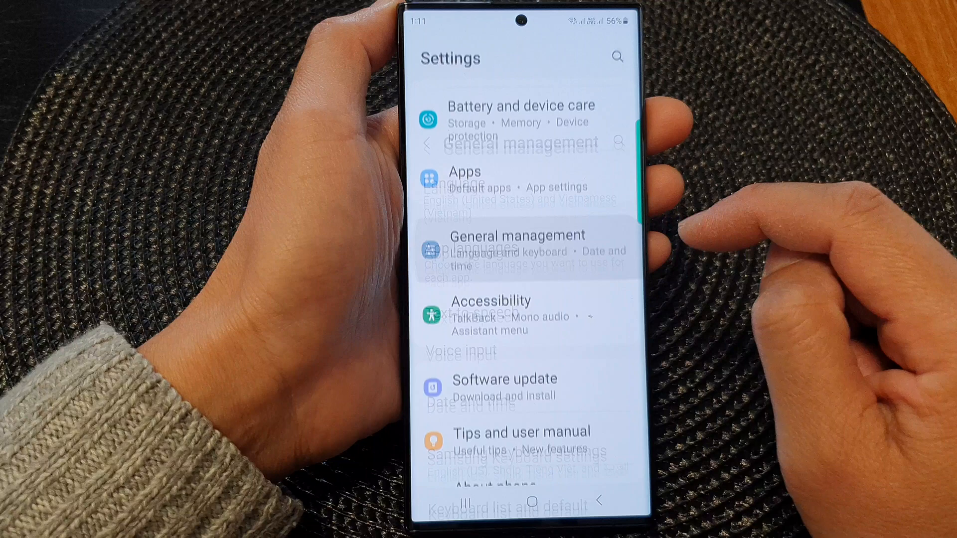
Step: Go to General management, then Samsung Keyboard settings, and scroll to Style and layout
left_click(522, 235)
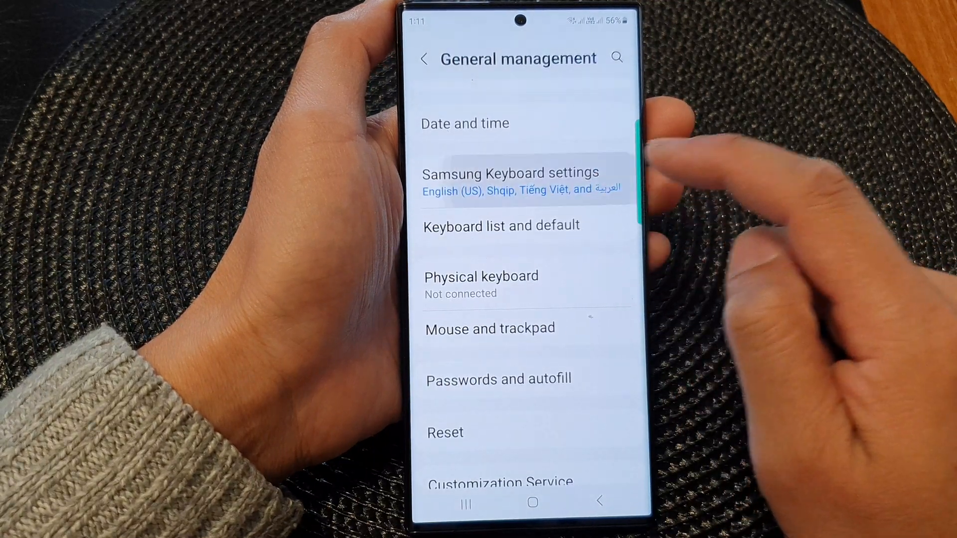
left_click(519, 180)
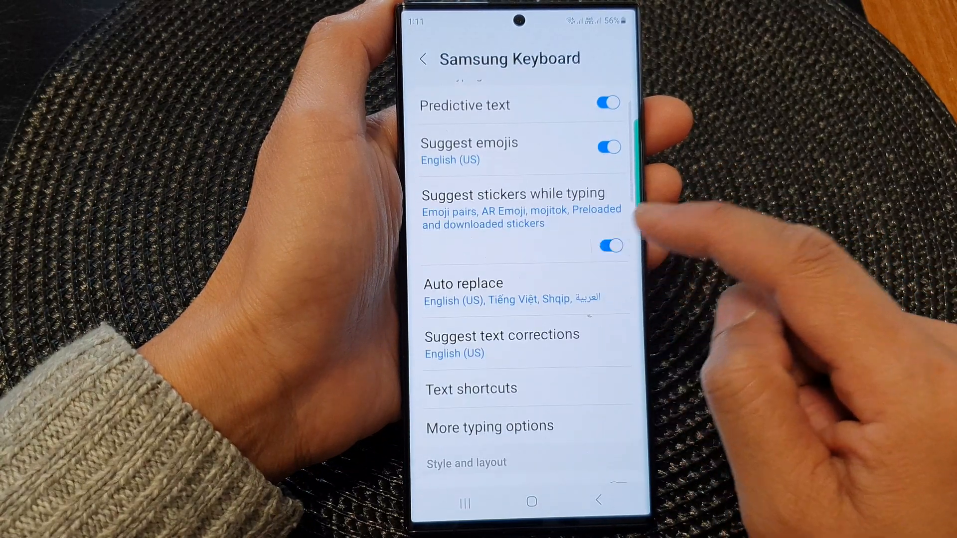
scroll("down", 3)
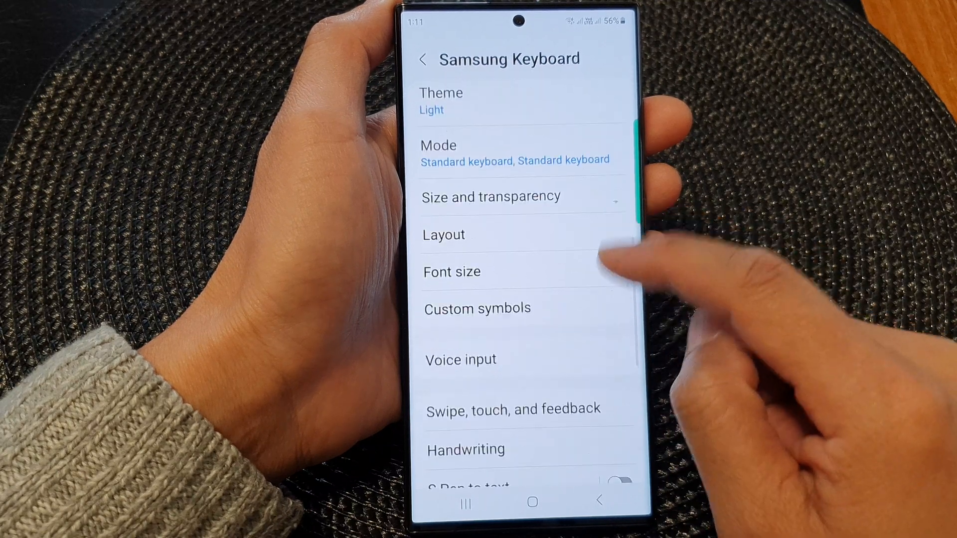
Step: In Keyboard Layout, switch the spacebar-row period key off and on, then go Home
left_click(443, 234)
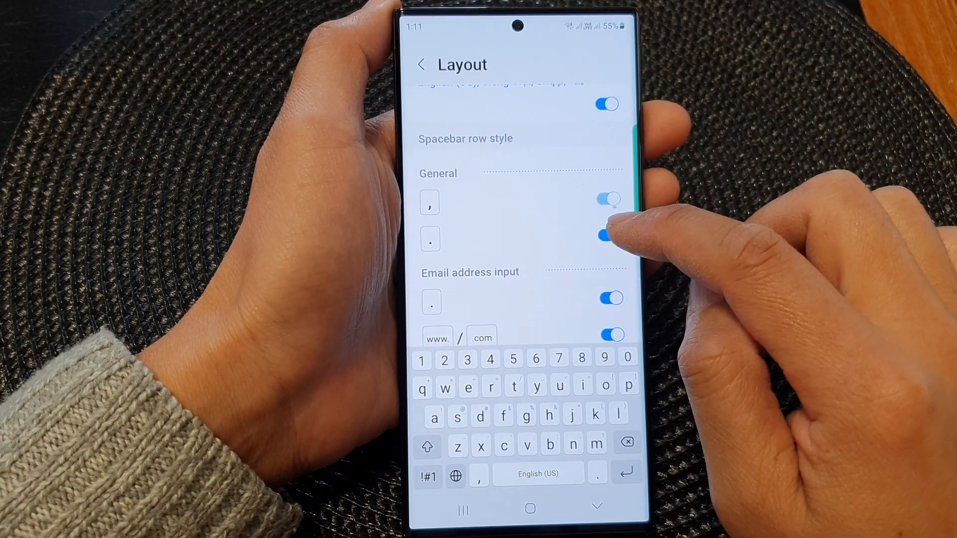
left_click(609, 233)
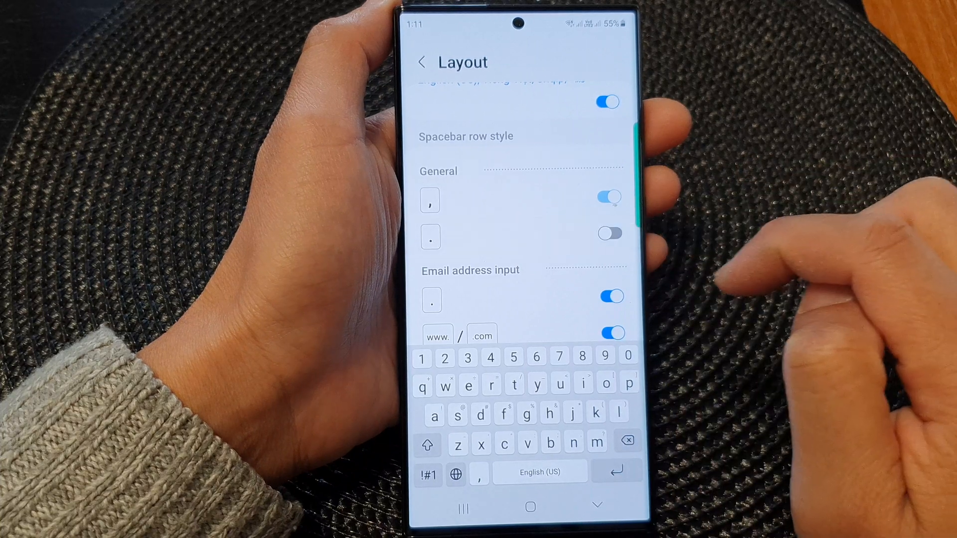
left_click(608, 233)
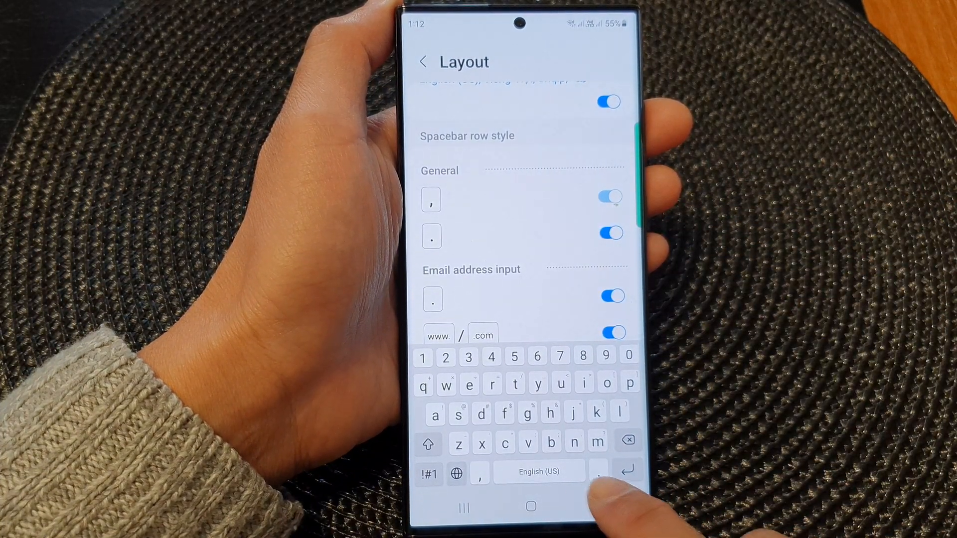
left_click(612, 233)
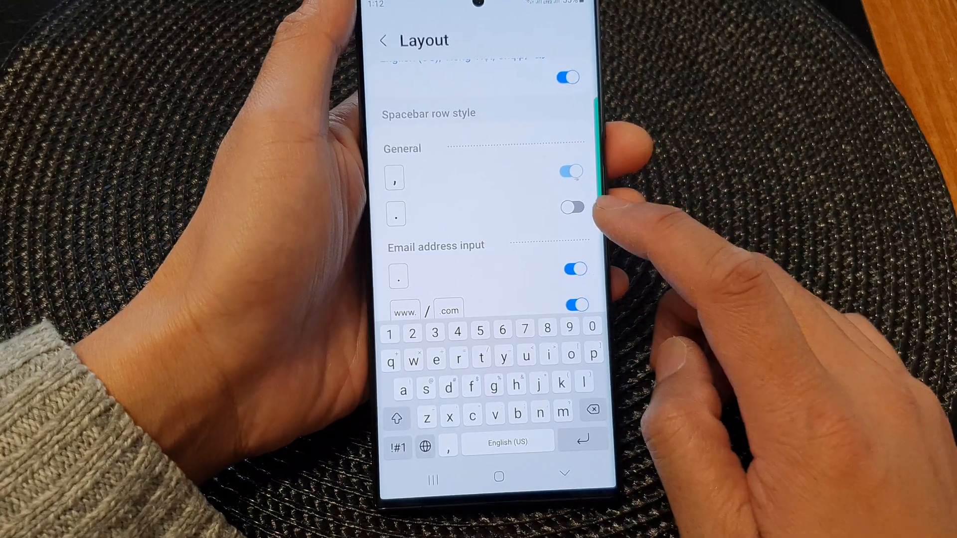
left_click(571, 206)
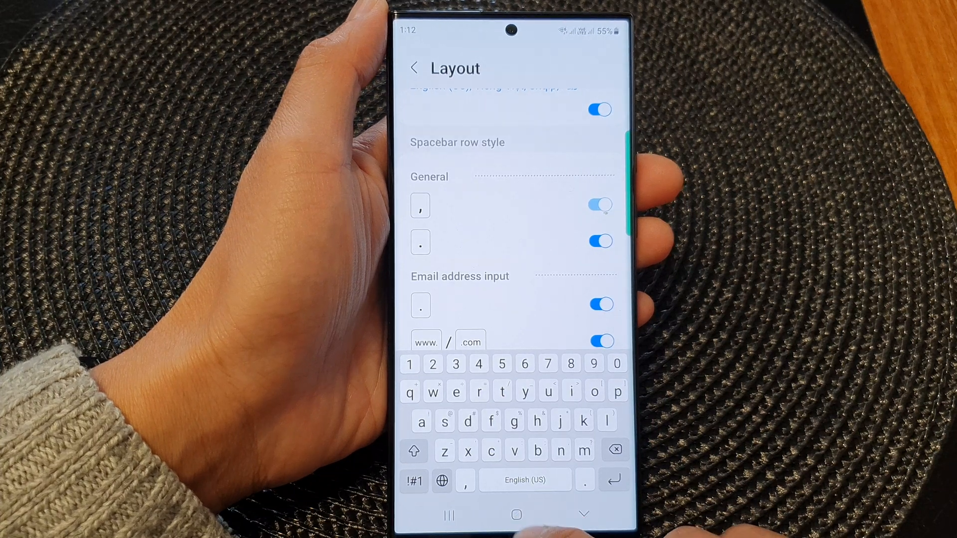
left_click(516, 514)
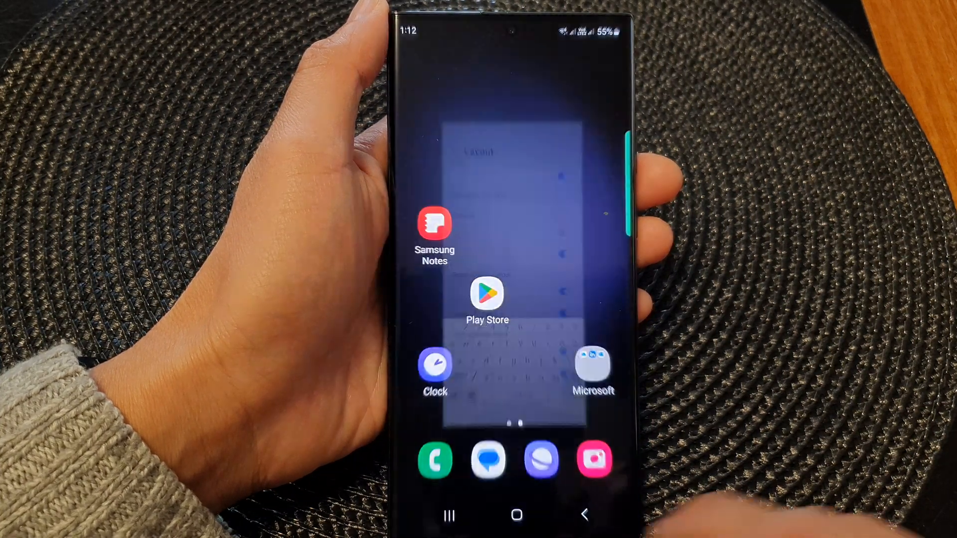